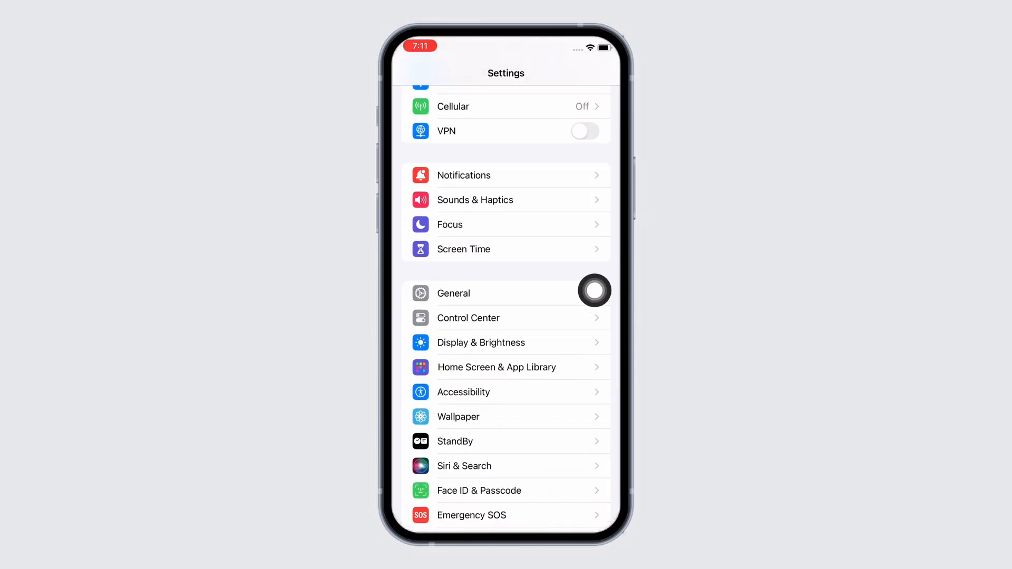
Open Facebook's storage page under General > iPhone Storage (309.6 MB app, 176.6 MB data).
{"action": "left_click", "coordinate": [453, 293]}
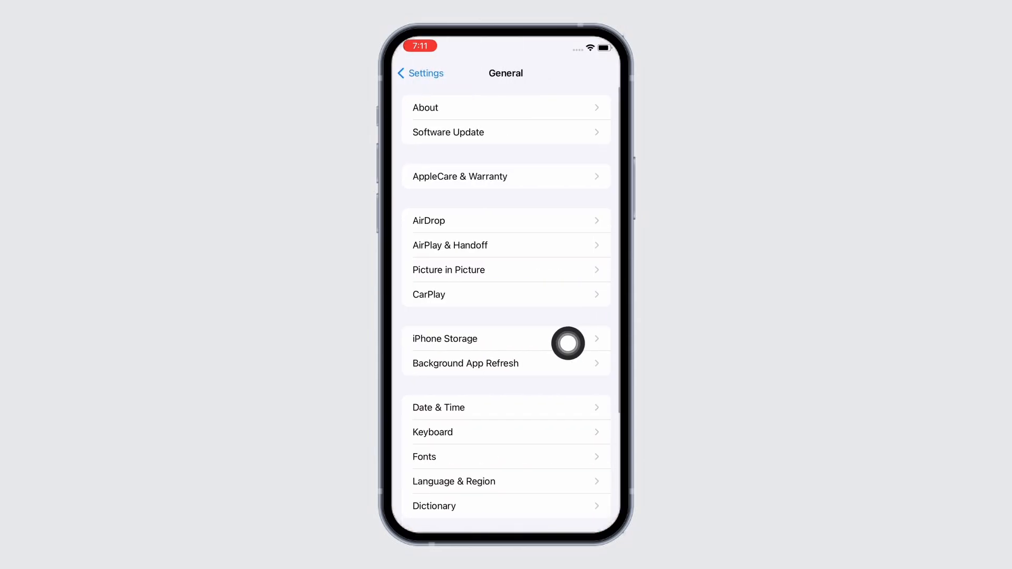
{"action": "left_click", "coordinate": [444, 339]}
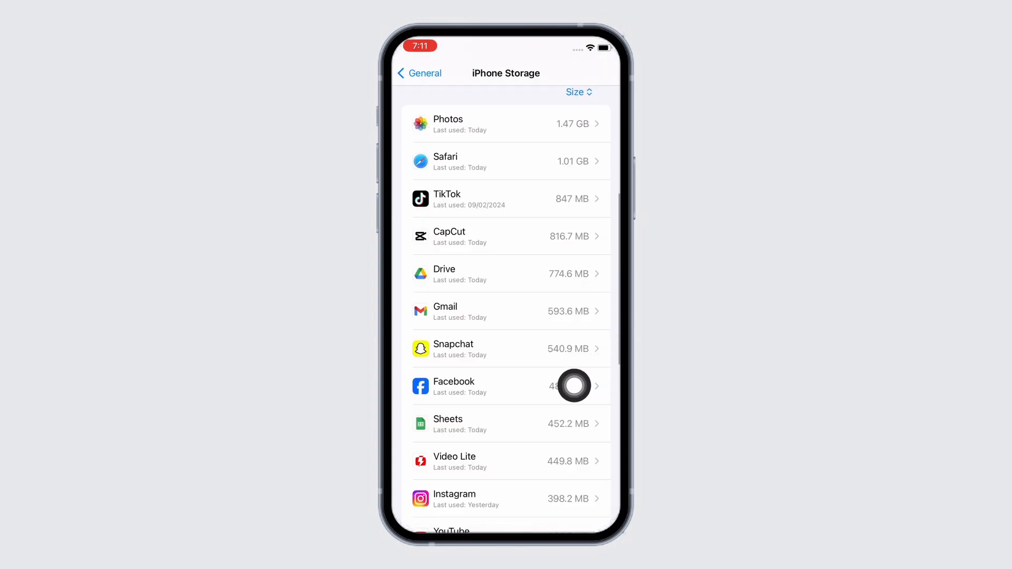
{"action": "left_click", "coordinate": [510, 386]}
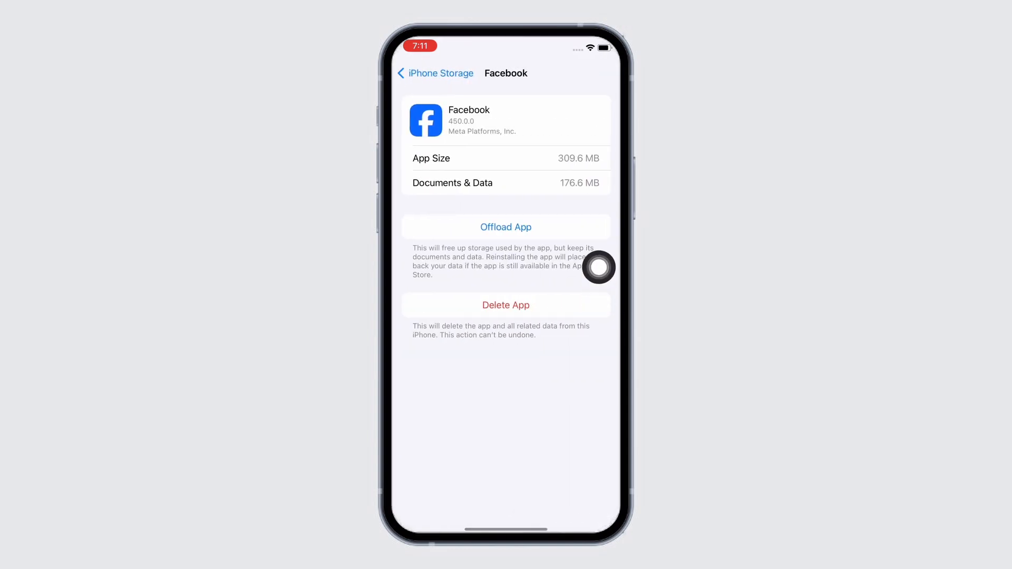
Offload the Facebook app while keeping its 176.6 MB of documents and data.
{"action": "left_click", "coordinate": [506, 226]}
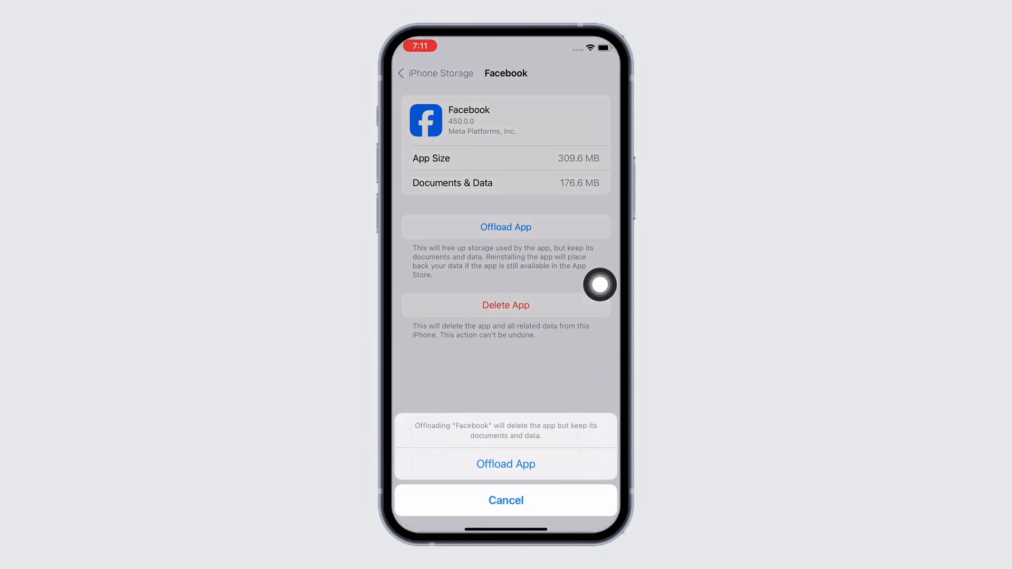
{"action": "mouse_move", "coordinate": [553, 469]}
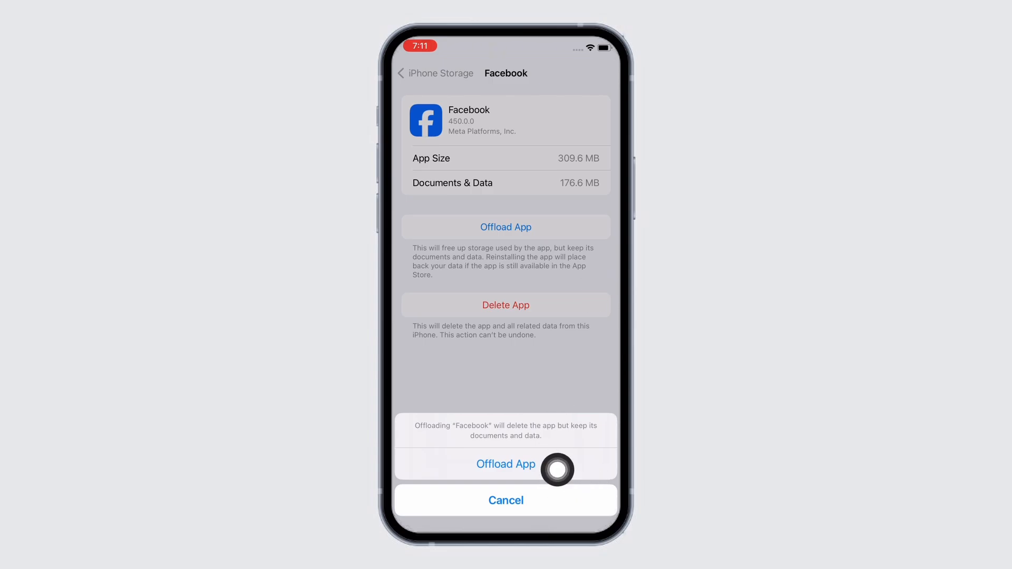
{"action": "mouse_move", "coordinate": [600, 363]}
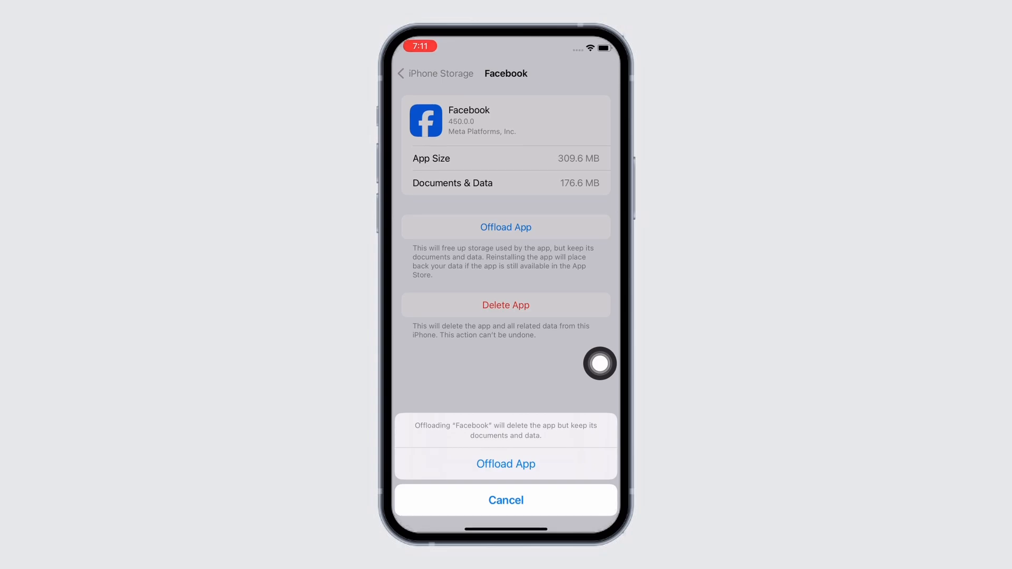
{"action": "left_click", "coordinate": [506, 500]}
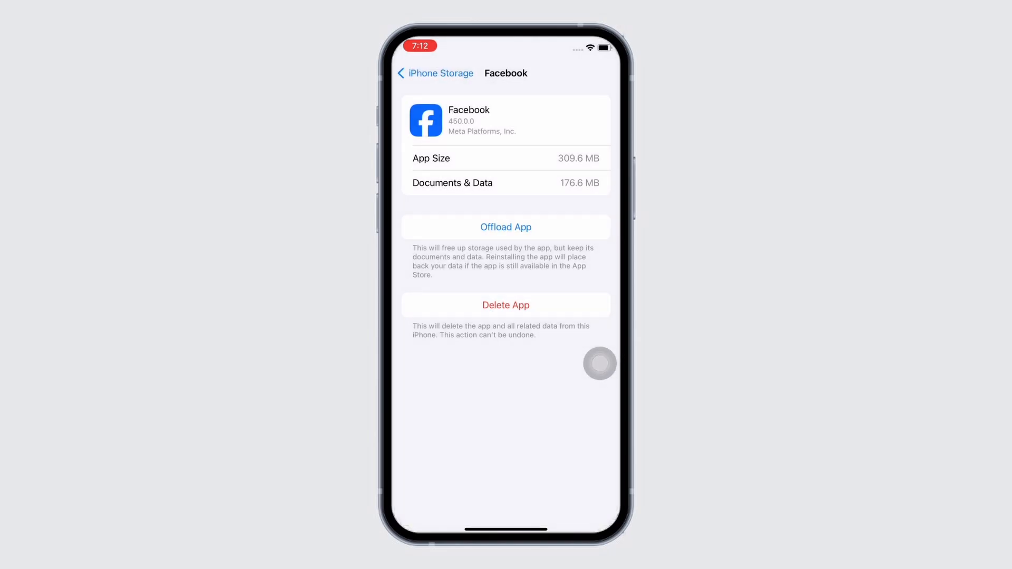
Return to Settings, check Wi‑Fi and Cellular in Control Center, then dismiss it.
{"action": "left_click", "coordinate": [436, 73]}
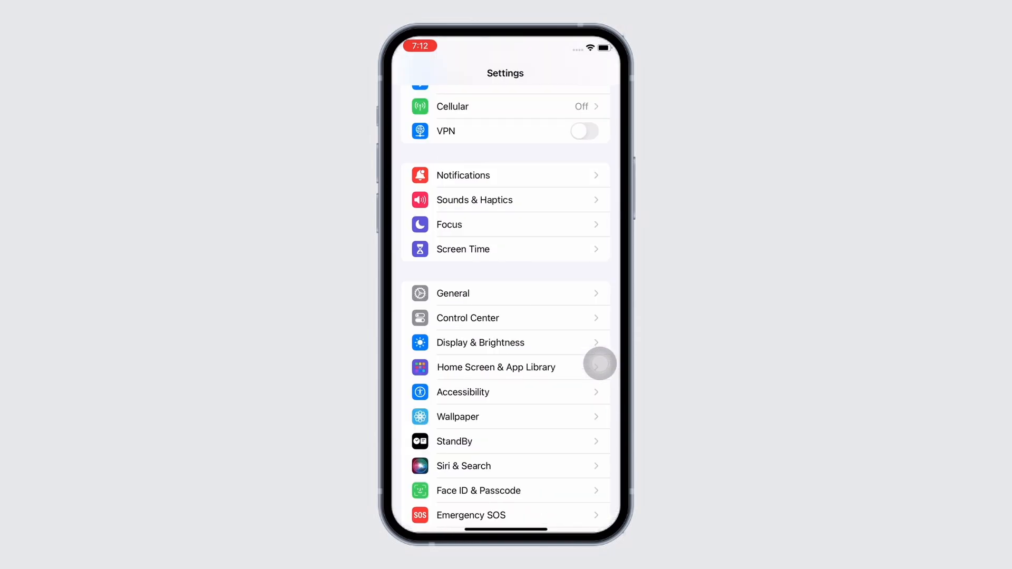
{"action": "scroll", "scroll_direction": "down", "scroll_amount": 3}
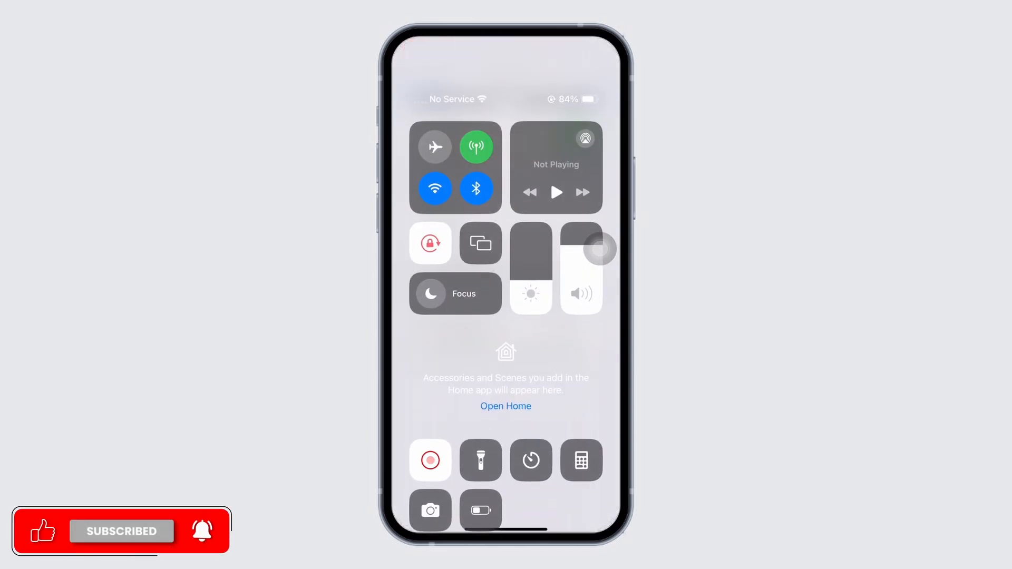
{"action": "left_click", "coordinate": [476, 146]}
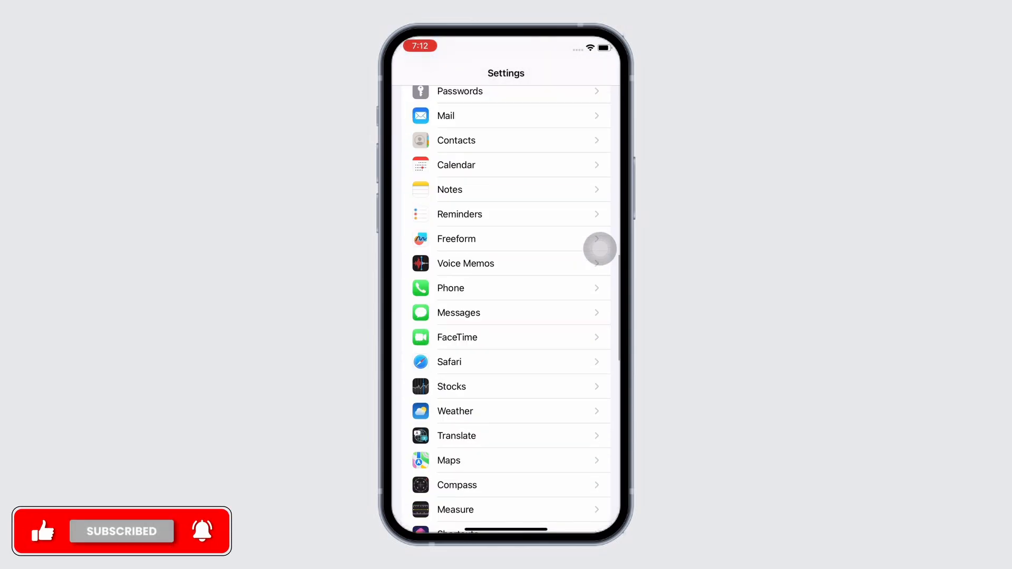
Scroll the Settings list and open Facebook's page listing its permissions and version.
{"action": "scroll", "scroll_direction": "down", "scroll_amount": 3}
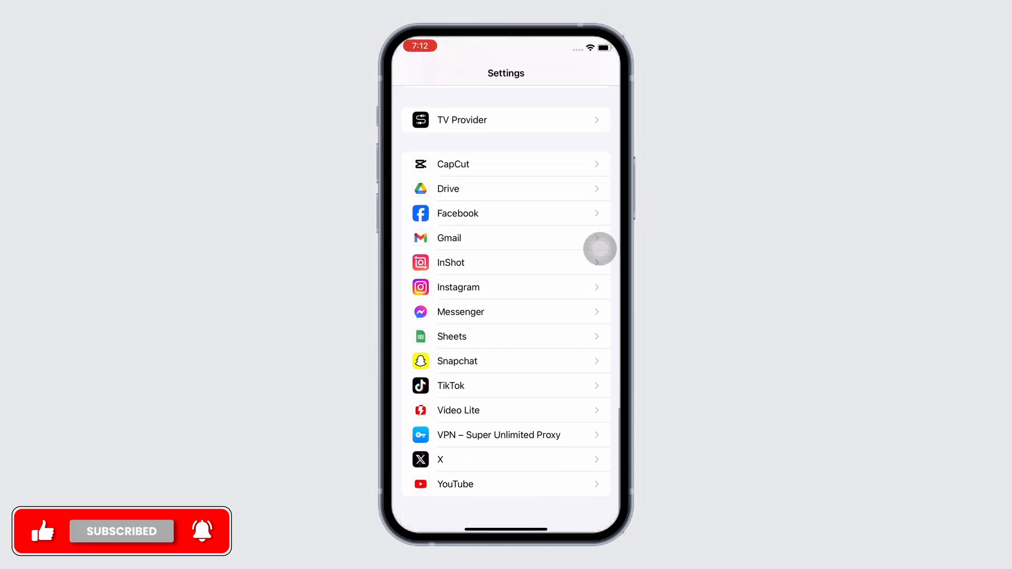
{"action": "scroll", "scroll_direction": "down", "scroll_amount": 3}
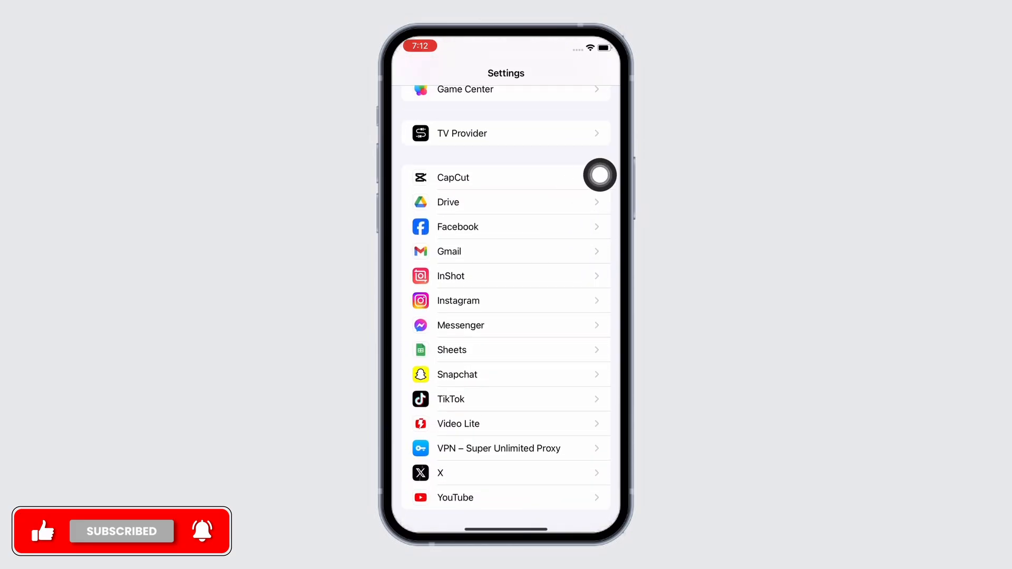
{"action": "left_click", "coordinate": [458, 227]}
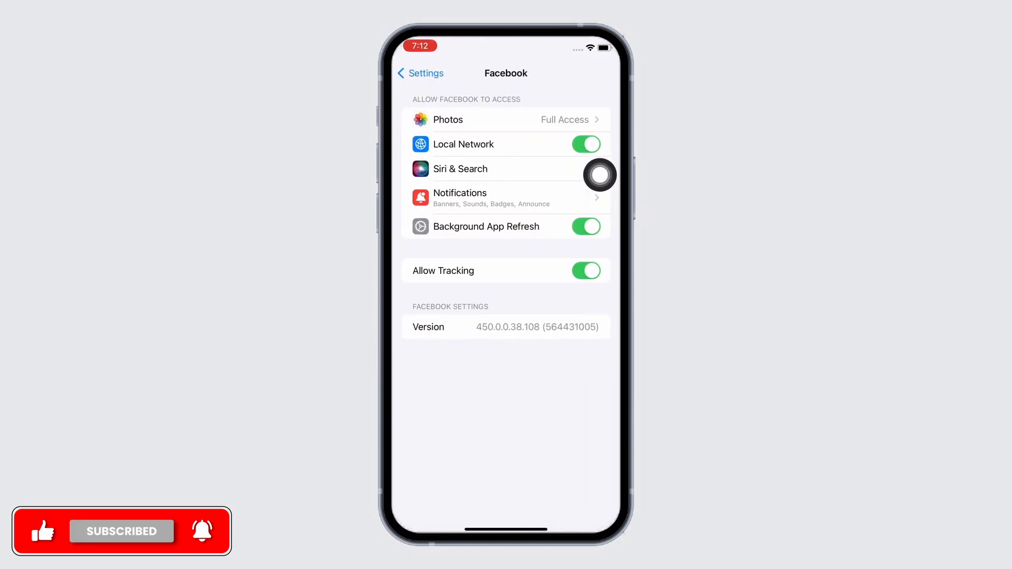
{"action": "mouse_move", "coordinate": [600, 329]}
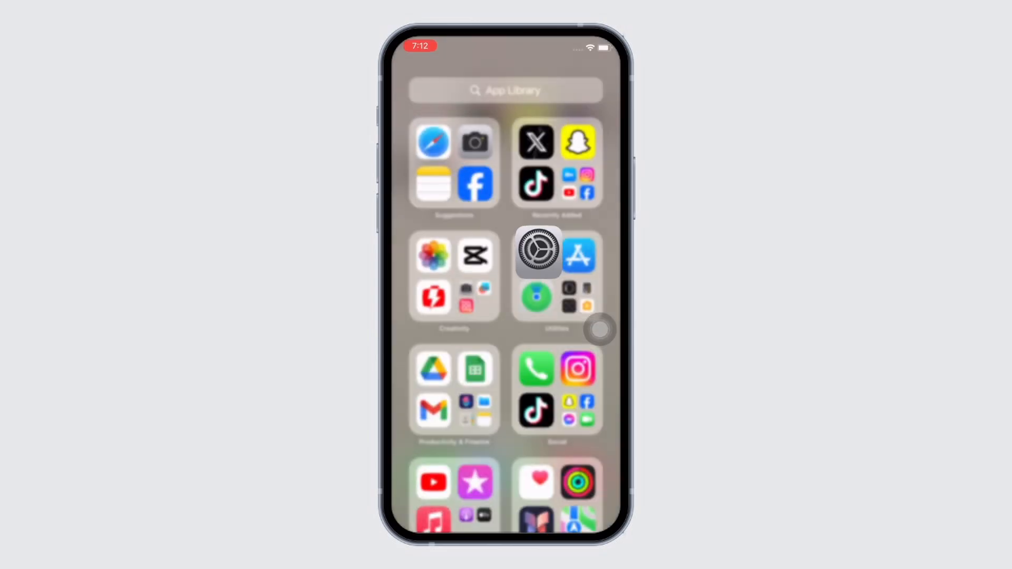
Choose Restart from AssistiveTouch and confirm restarting the iPhone.
{"action": "left_click", "coordinate": [599, 329]}
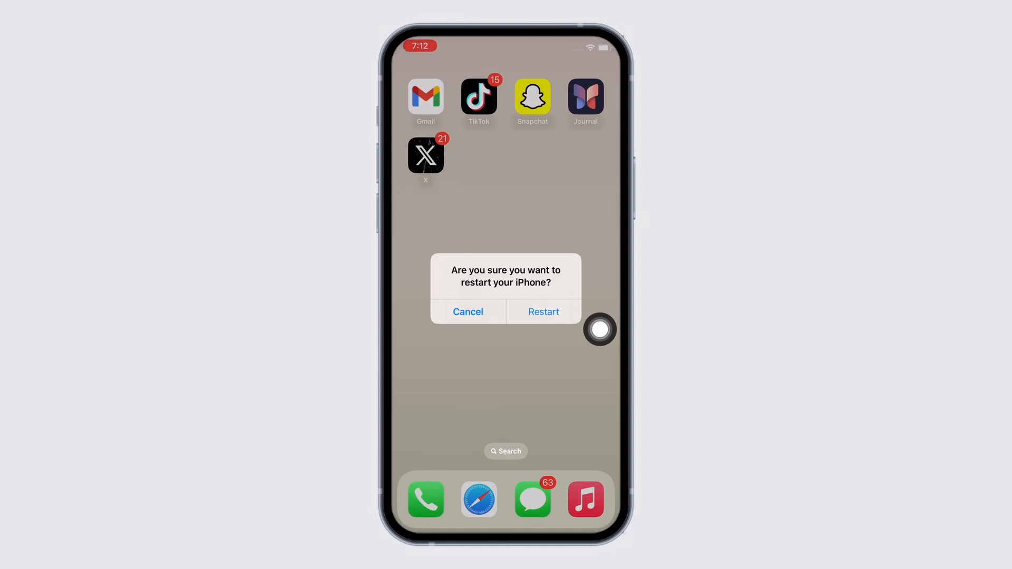
{"action": "left_click", "coordinate": [468, 311]}
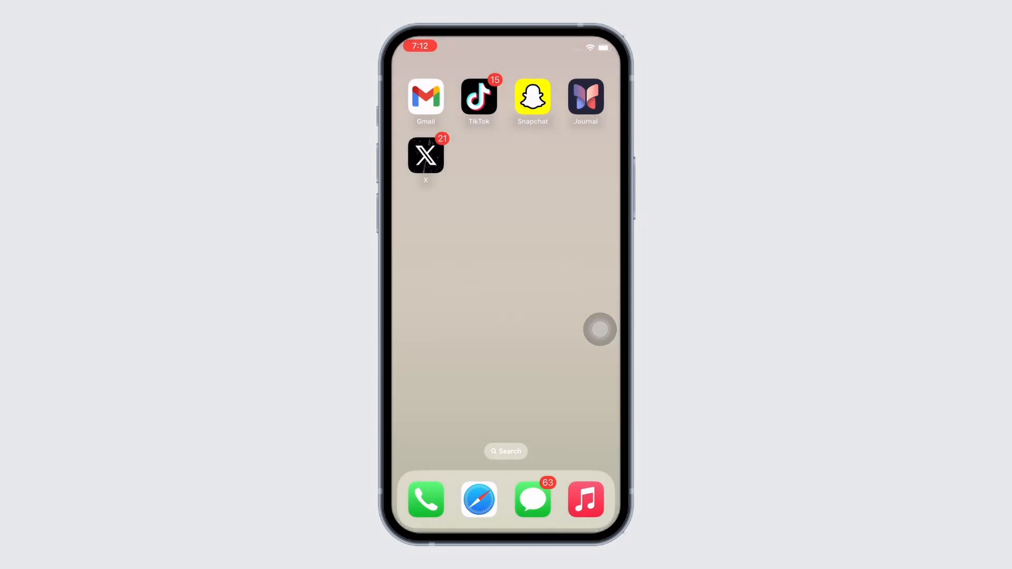